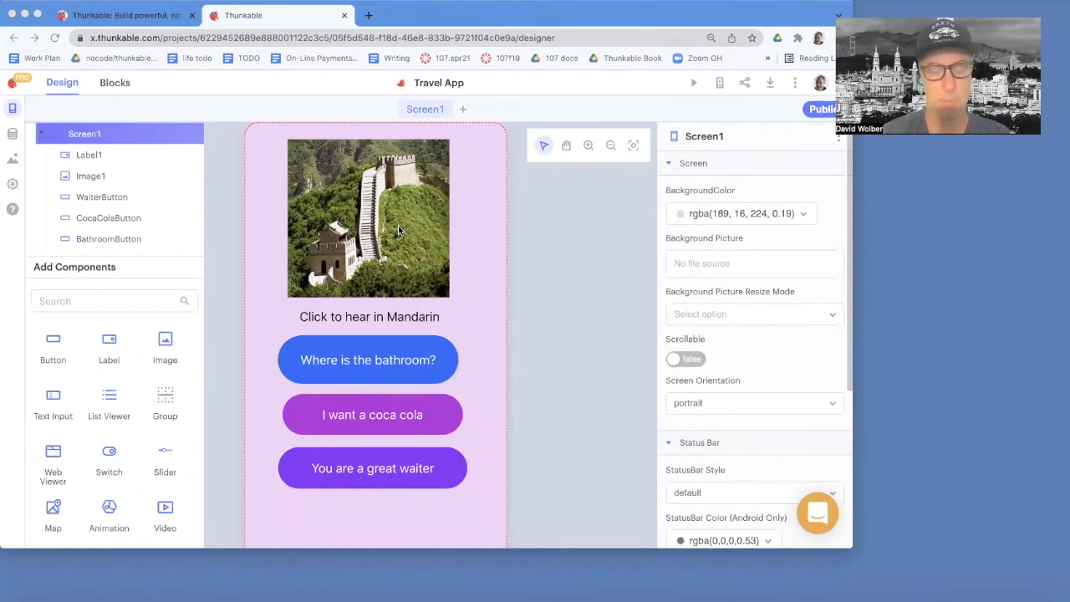
pyautogui.moveTo(379, 375)
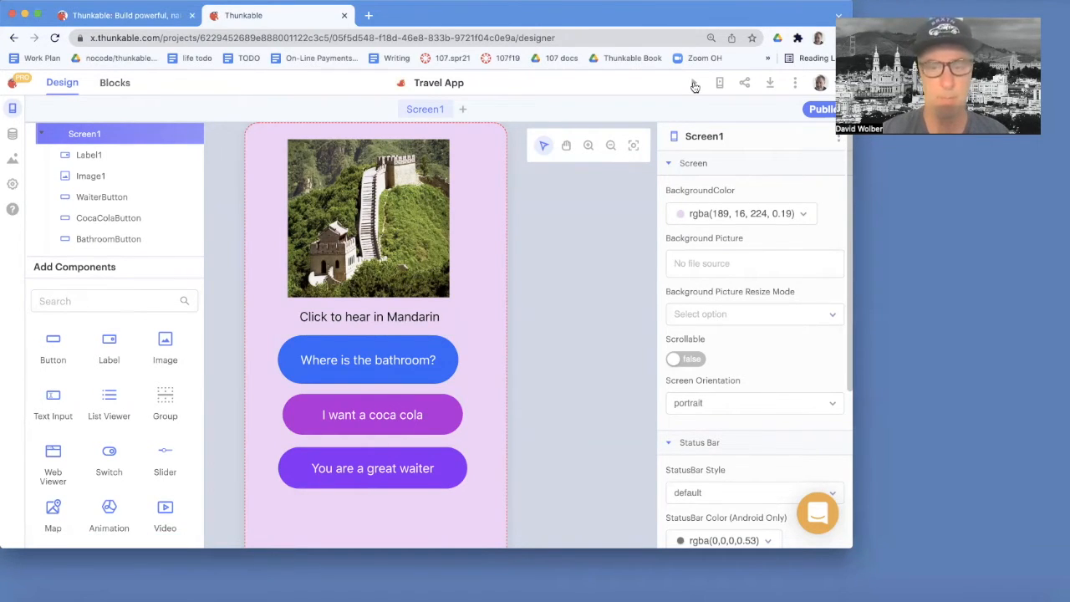
# Preview the bathroom phrase, then set the description 'This app translates some common terms into Mandarin.'
pyautogui.click(694, 82)
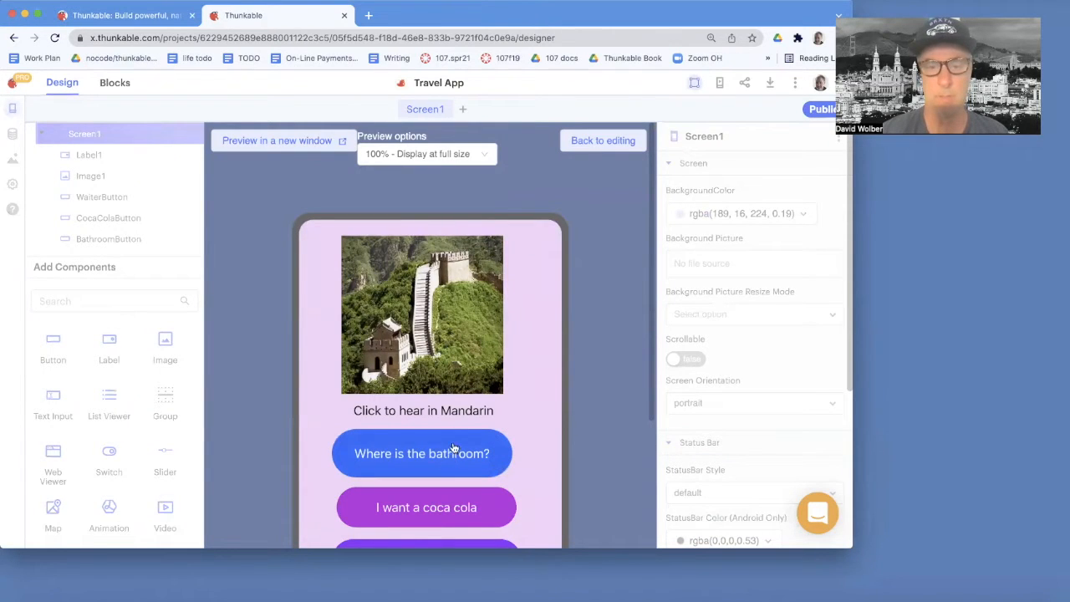
pyautogui.click(603, 140)
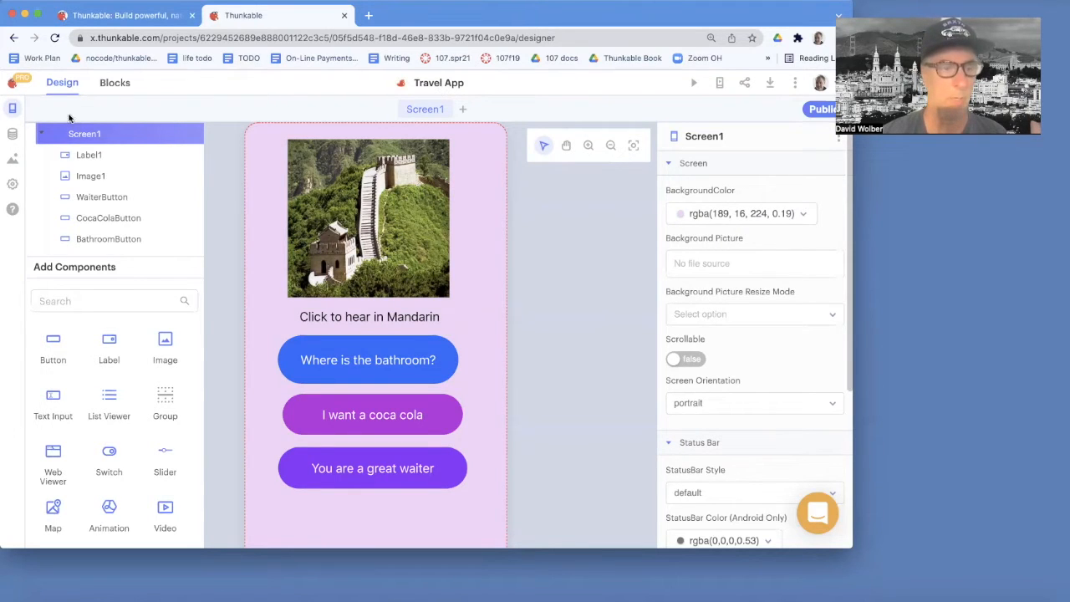
pyautogui.moveTo(12, 184)
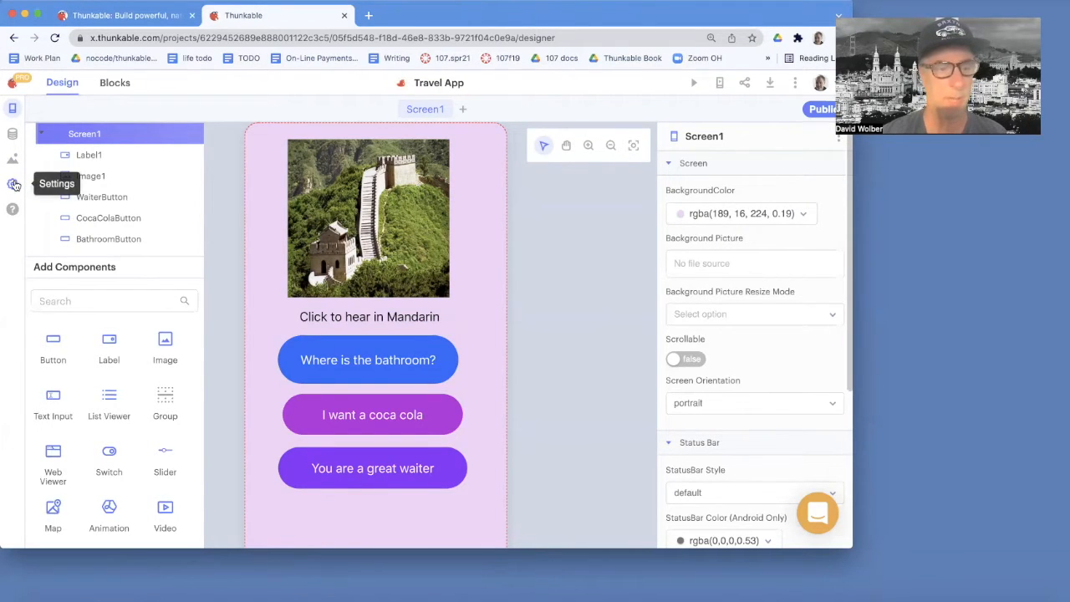
pyautogui.click(13, 184)
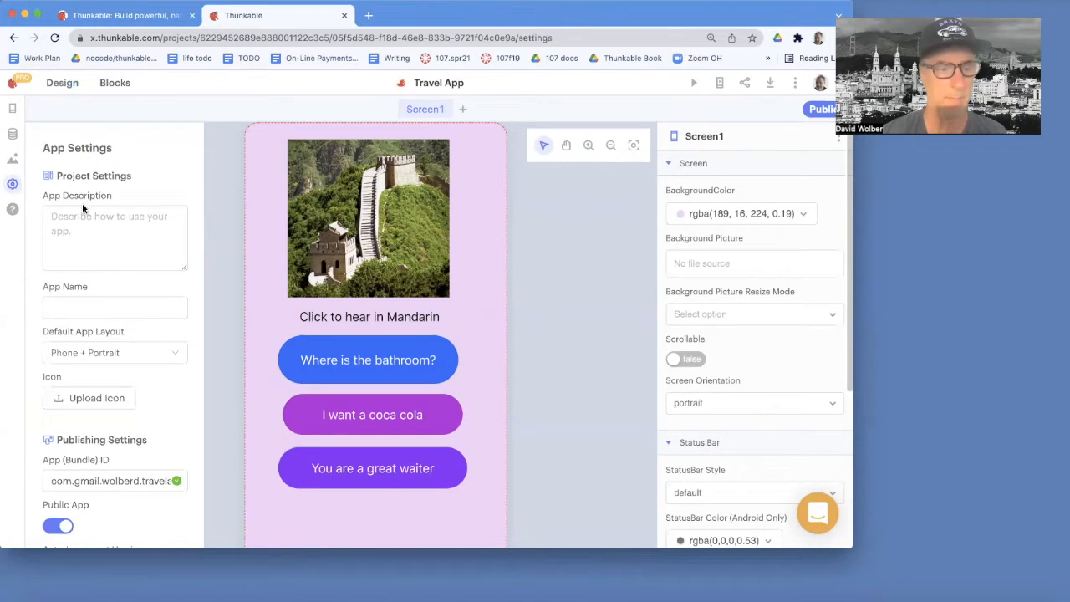
pyautogui.click(115, 237)
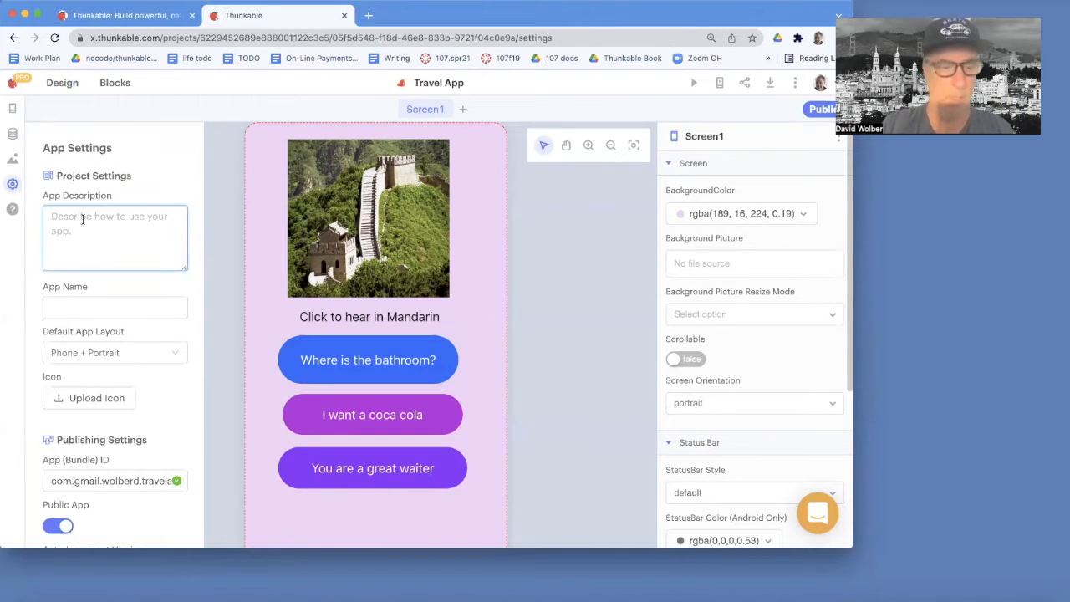
pyautogui.write('This app')
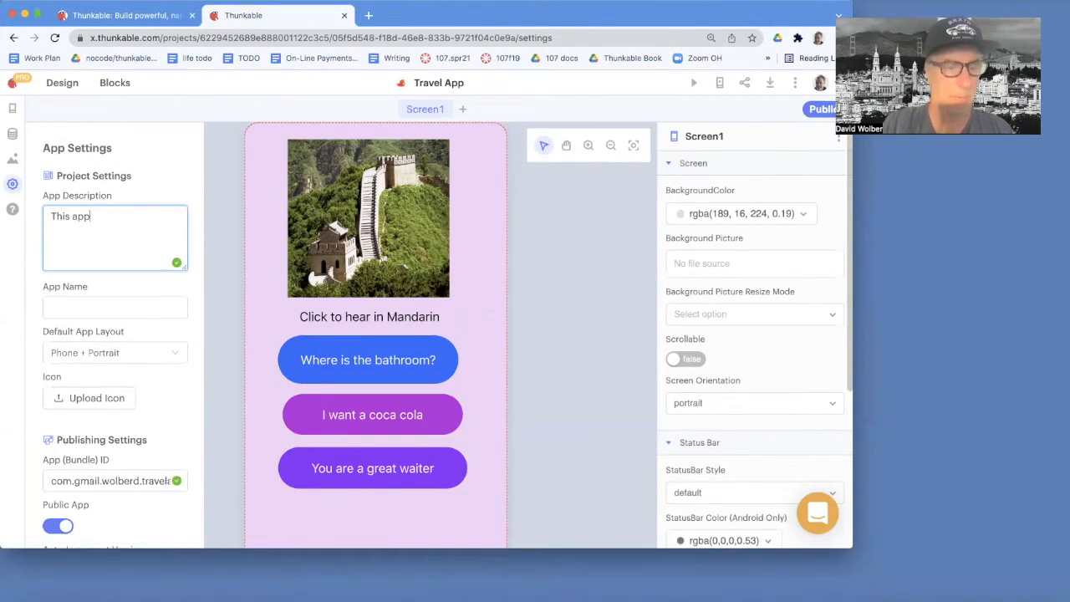
pyautogui.write('translates some common terms')
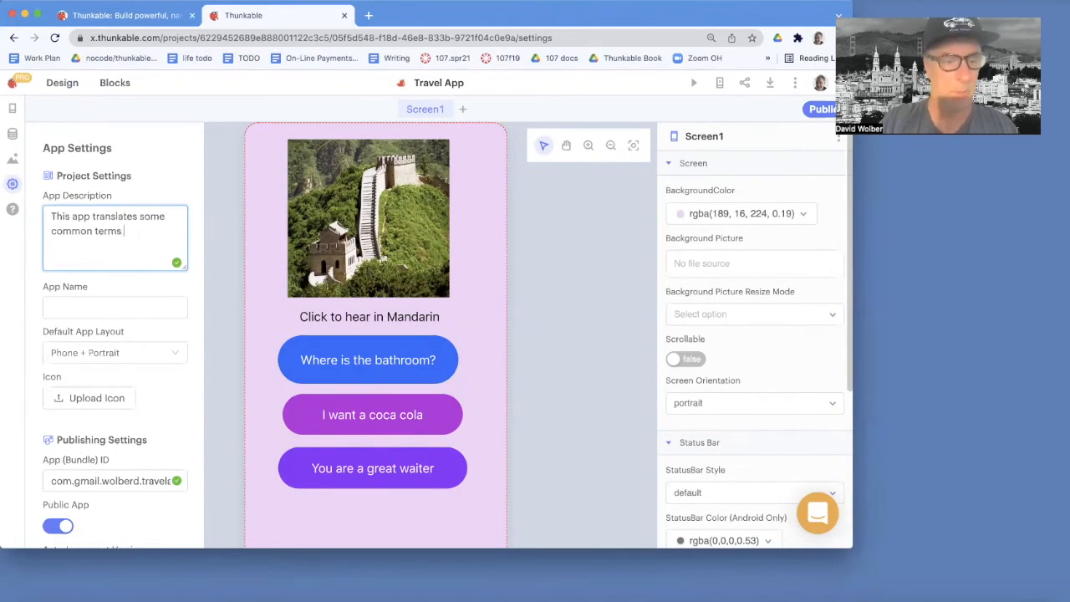
pyautogui.write('into M')
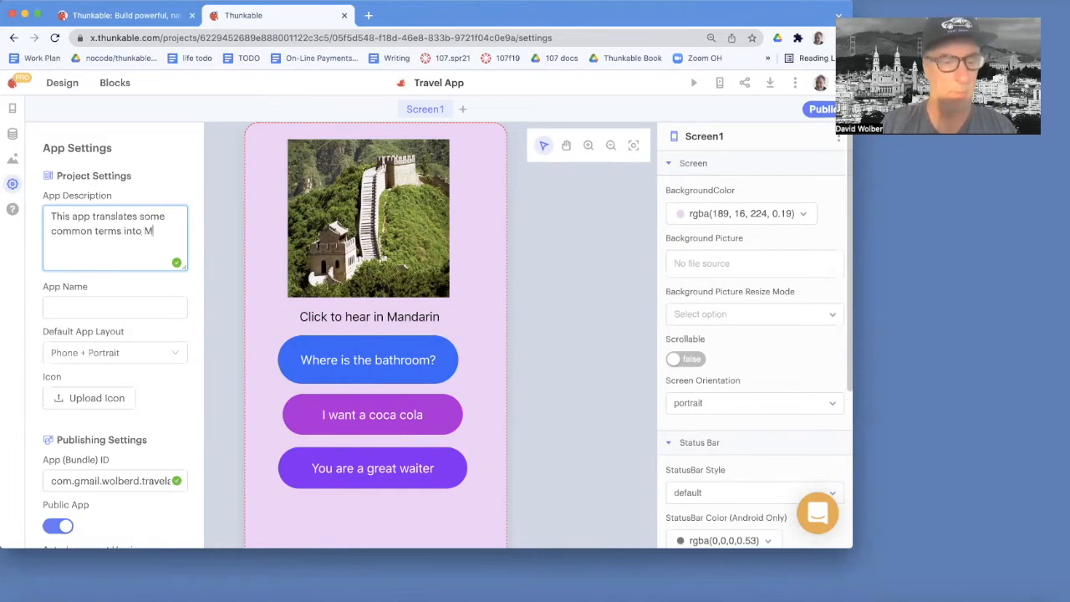
pyautogui.write('andarin.')
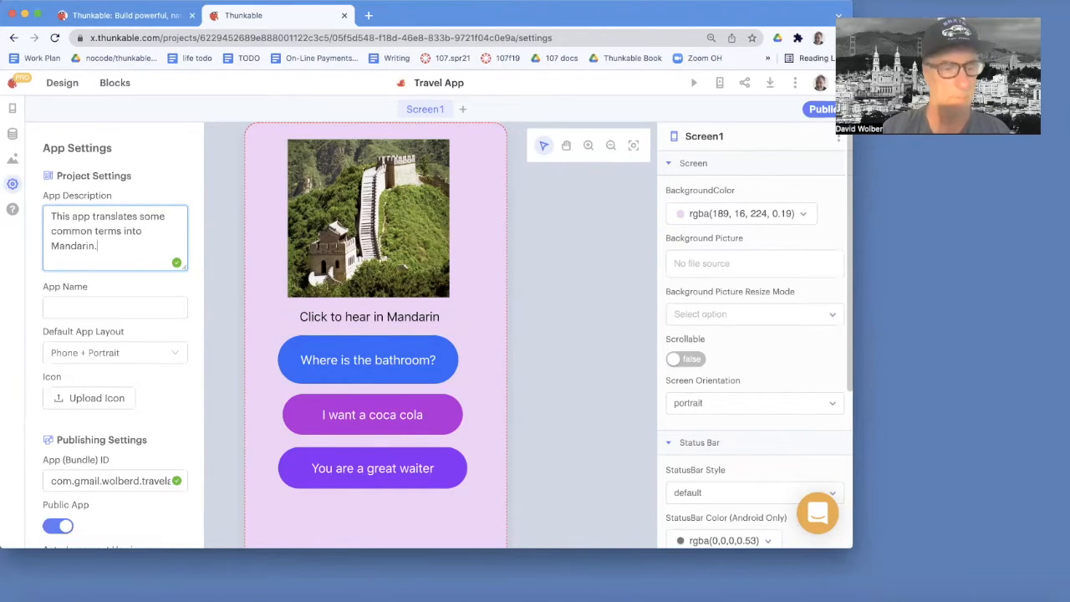
# Set the app name to TravelChina
pyautogui.click(114, 307)
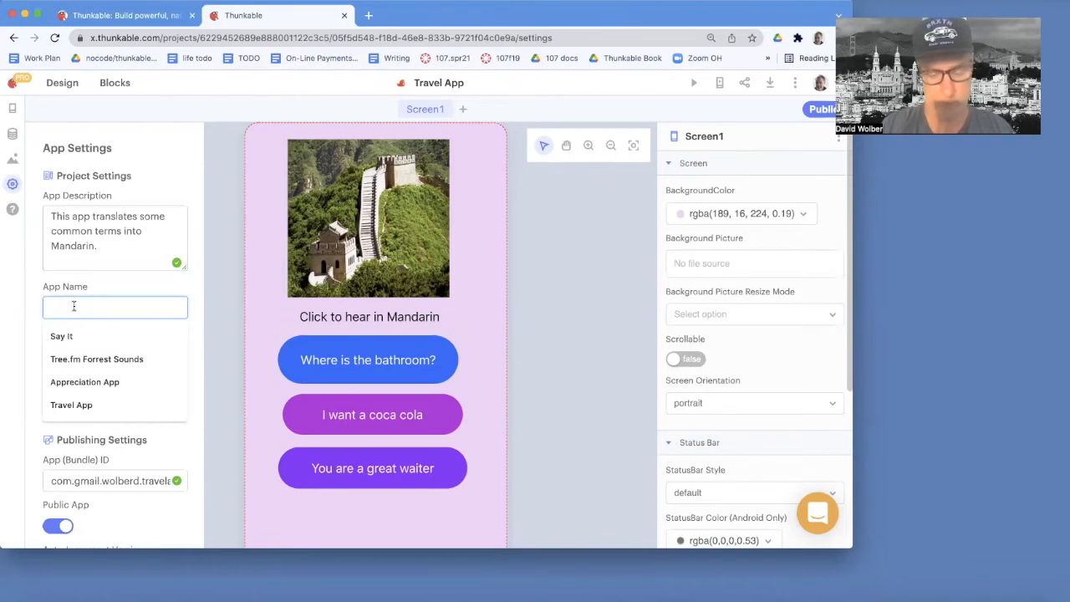
pyautogui.write('Trva')
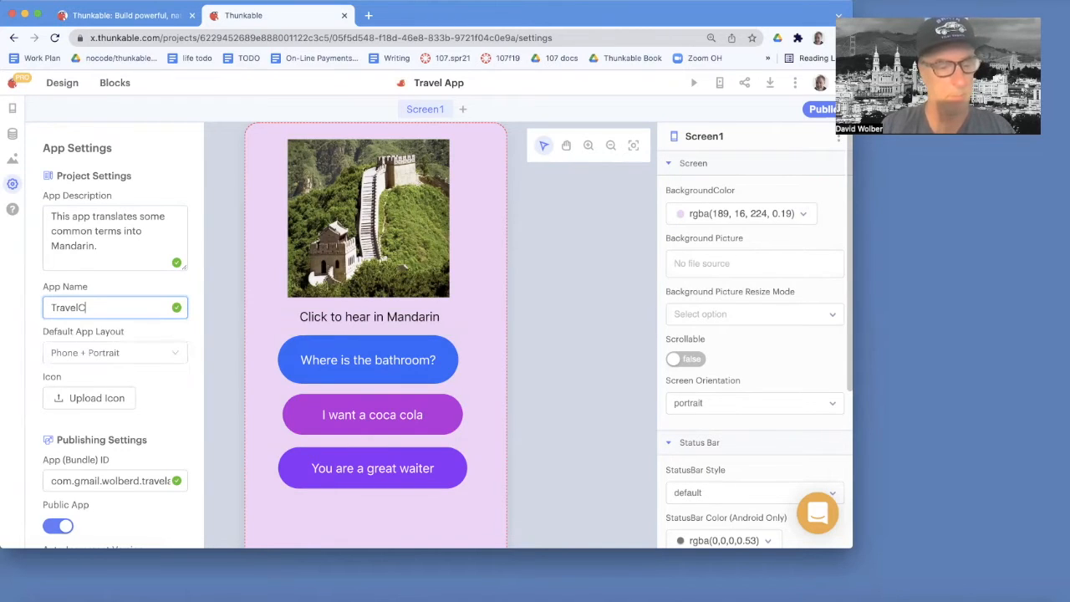
pyautogui.write('hina')
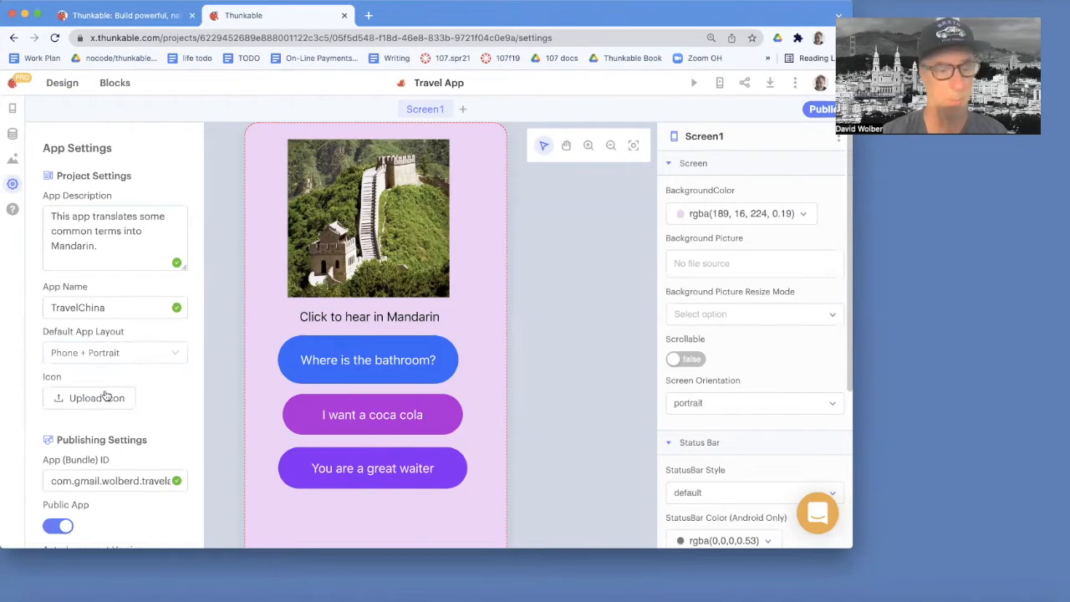
pyautogui.click(89, 398)
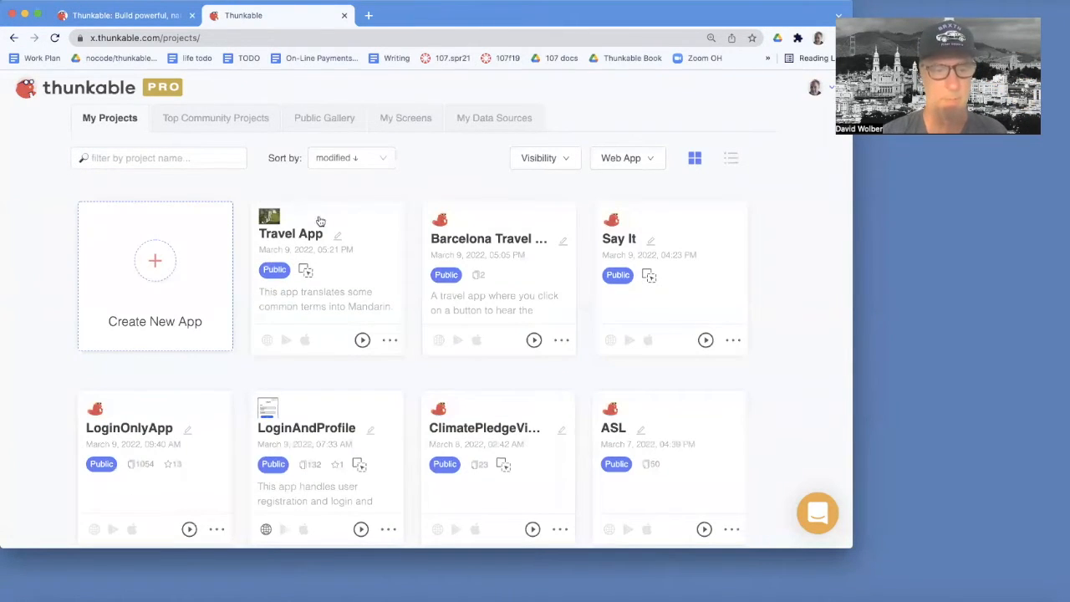
pyautogui.moveTo(290, 233)
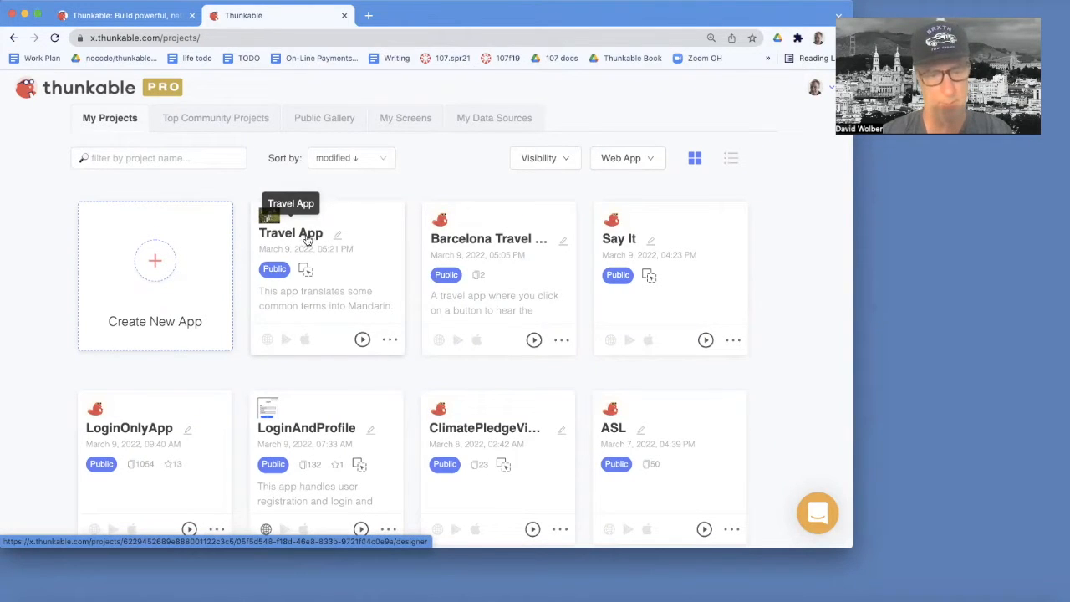
pyautogui.moveTo(376, 342)
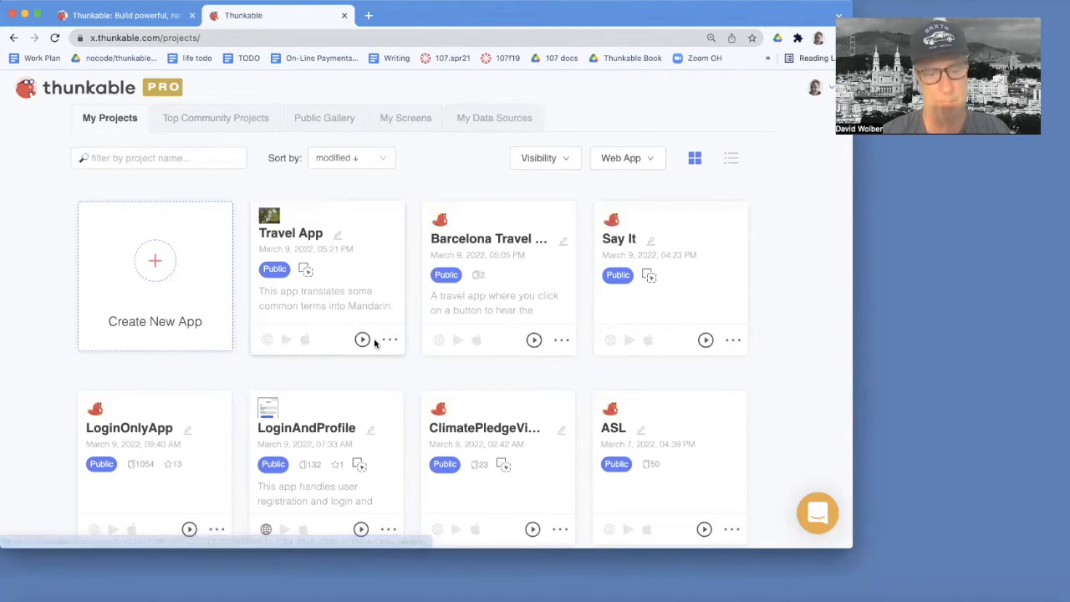
# Open Project Detail Page from the Travel App card's three-dot menu
pyautogui.click(388, 339)
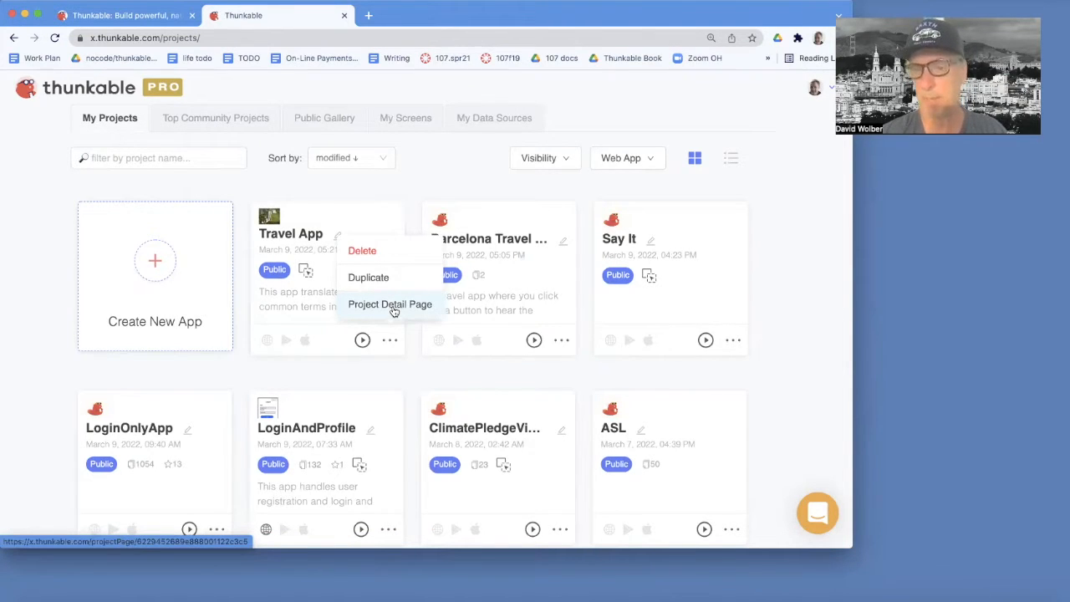
pyautogui.click(389, 304)
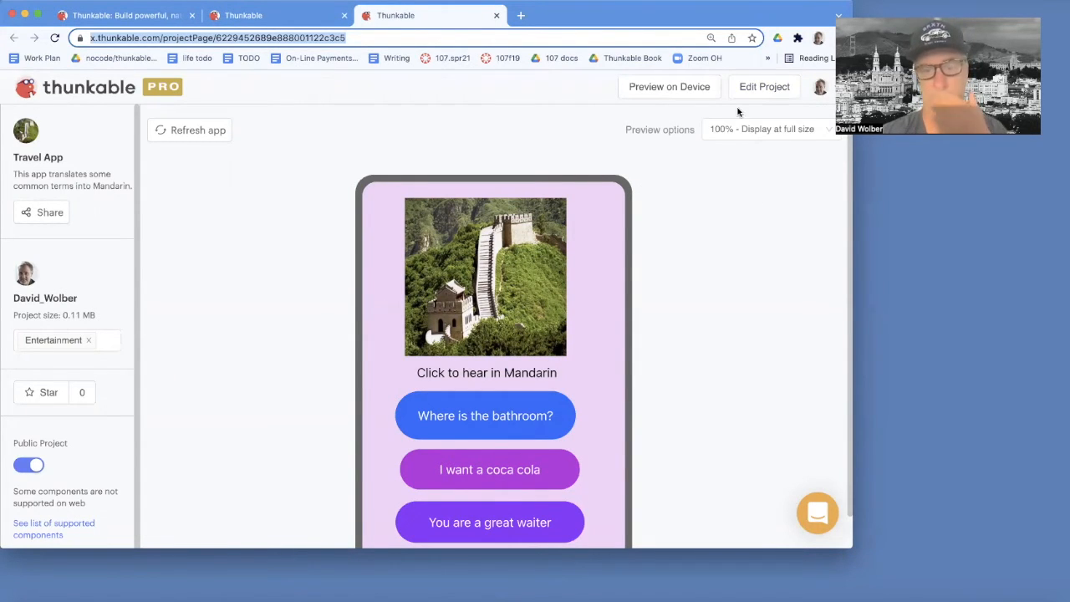
pyautogui.moveTo(763, 86)
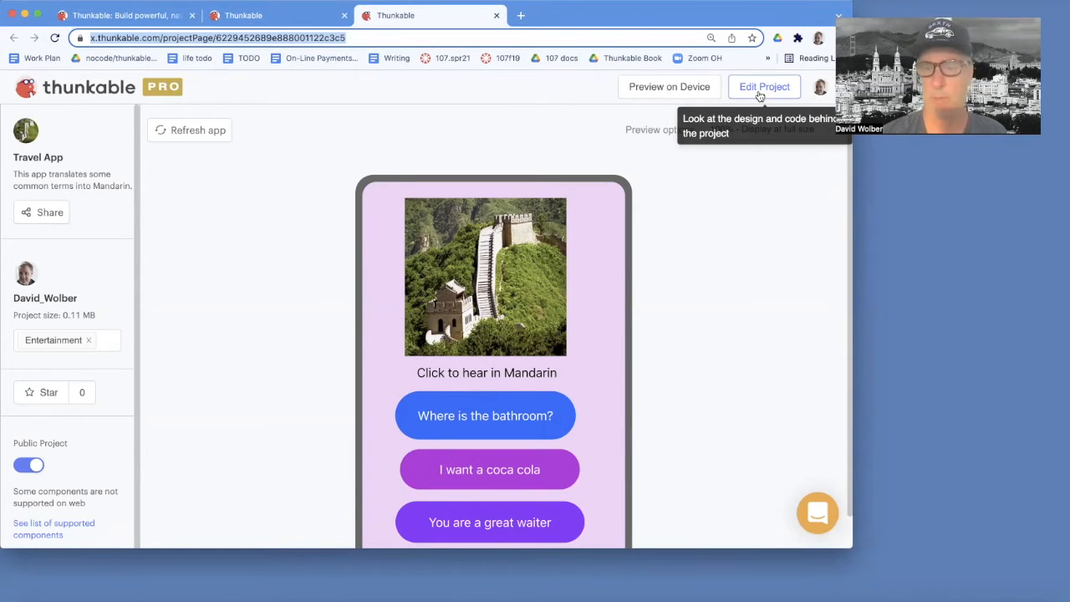
pyautogui.moveTo(478, 159)
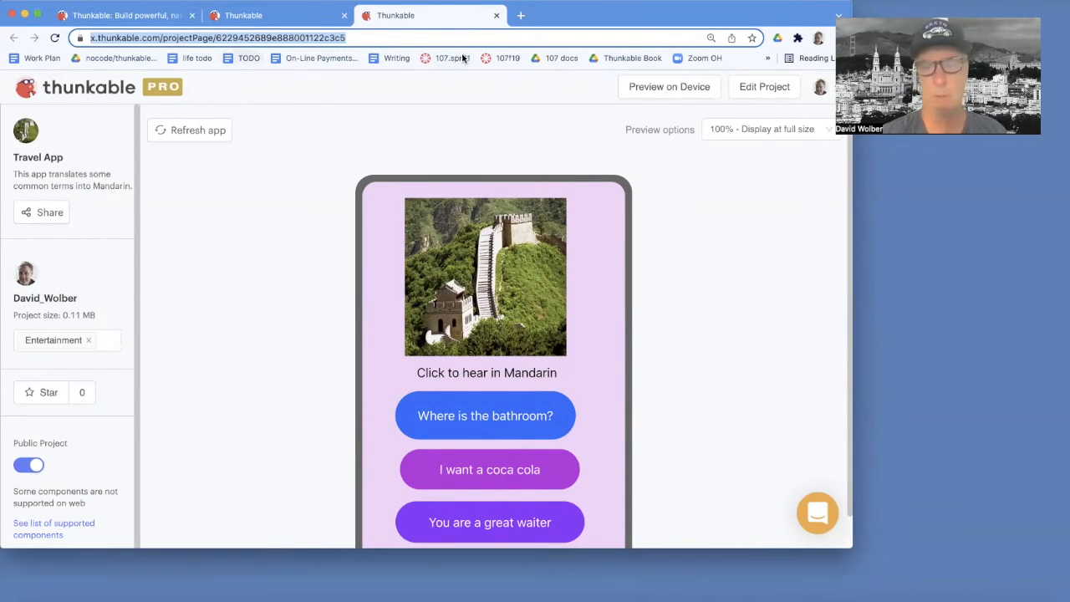
# Edit the Travel App project and open its share-by-link dialog
pyautogui.click(763, 86)
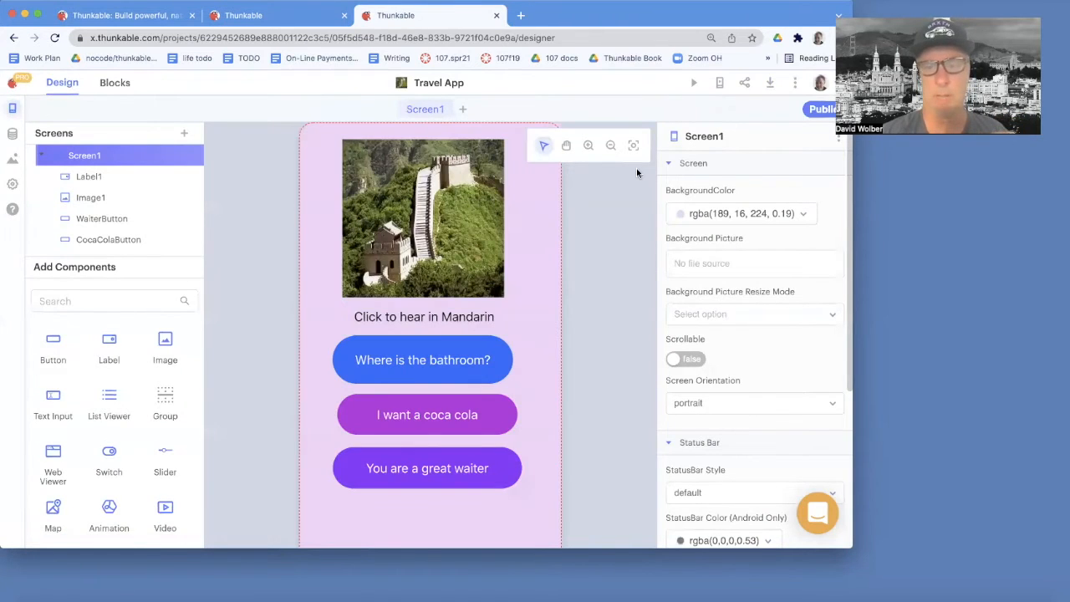
pyautogui.moveTo(744, 83)
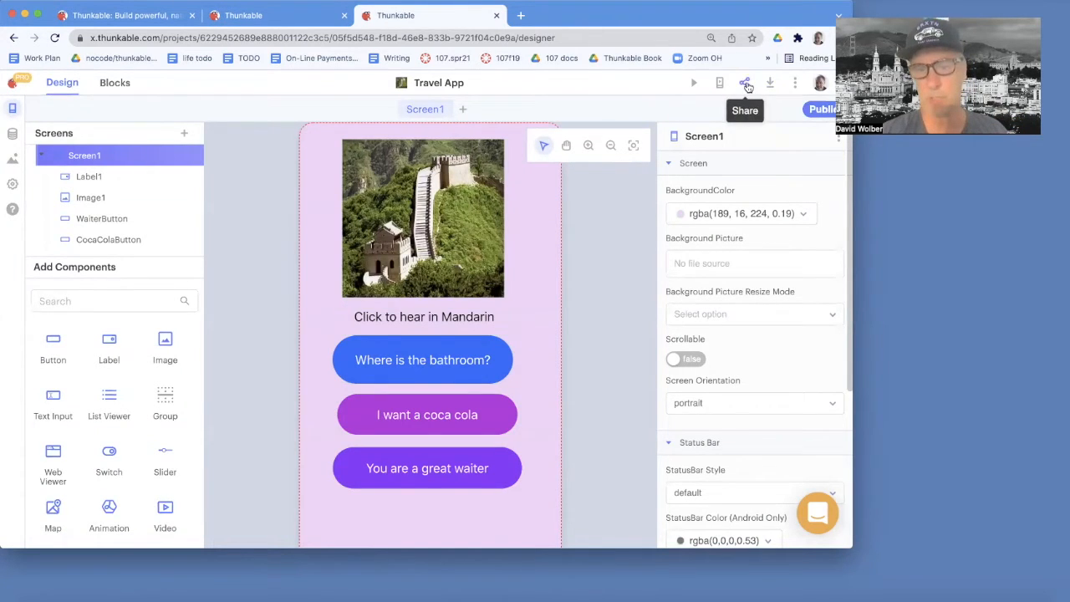
pyautogui.click(743, 83)
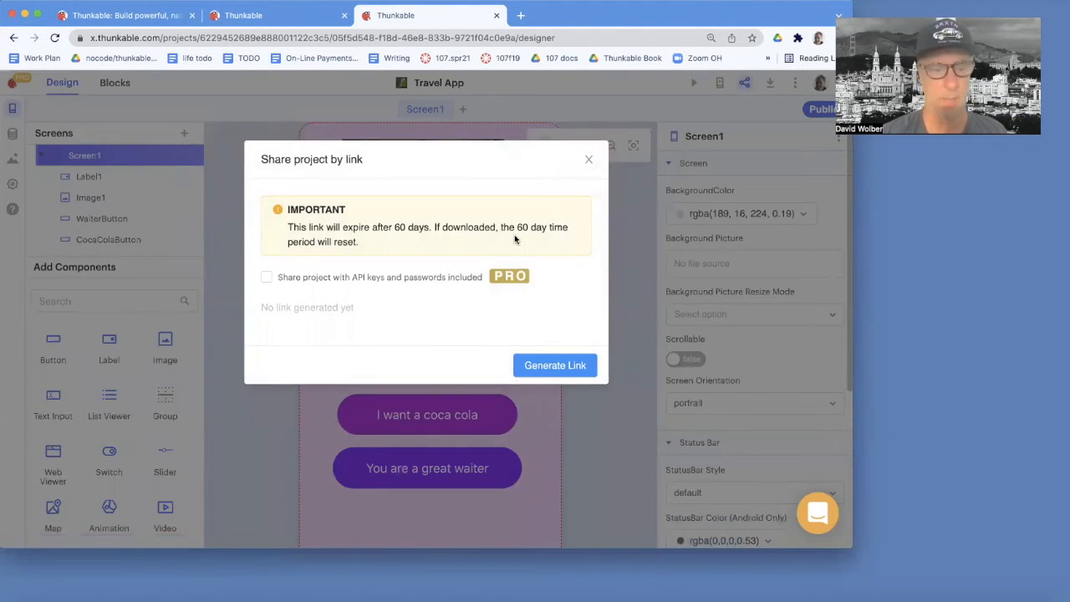
pyautogui.moveTo(417, 226)
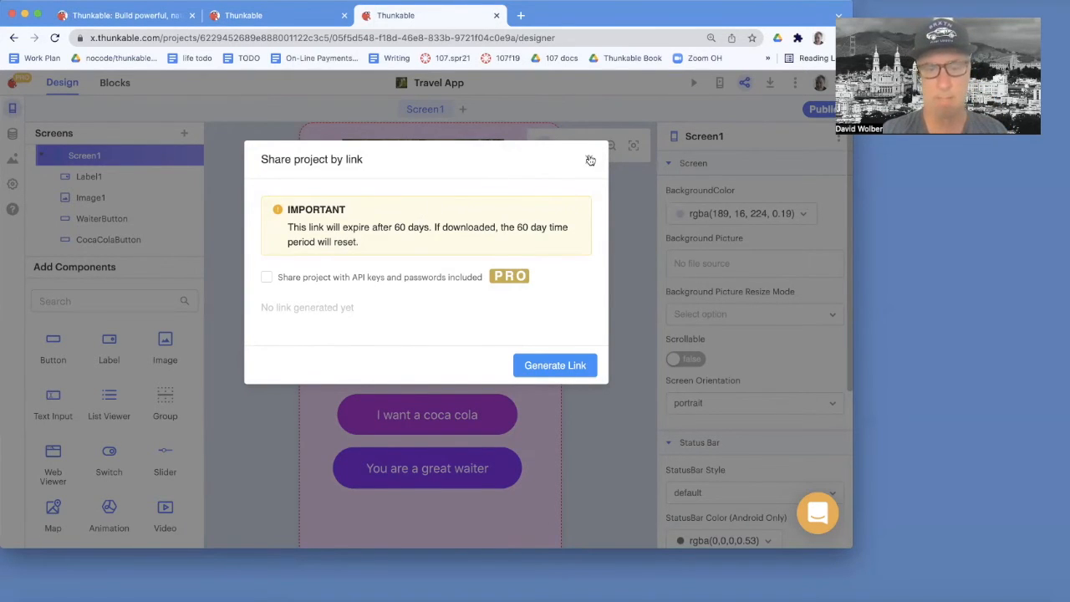
# Close the Share project by link dialog with its X button
pyautogui.click(590, 160)
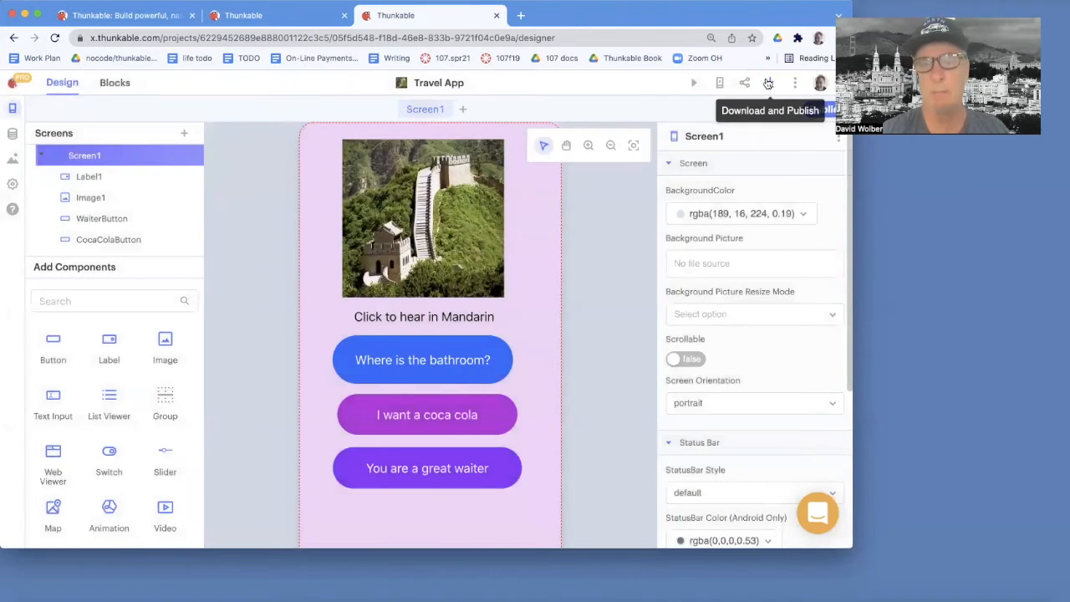
# Open the Download and Publish menu in the designer toolbar
pyautogui.click(767, 82)
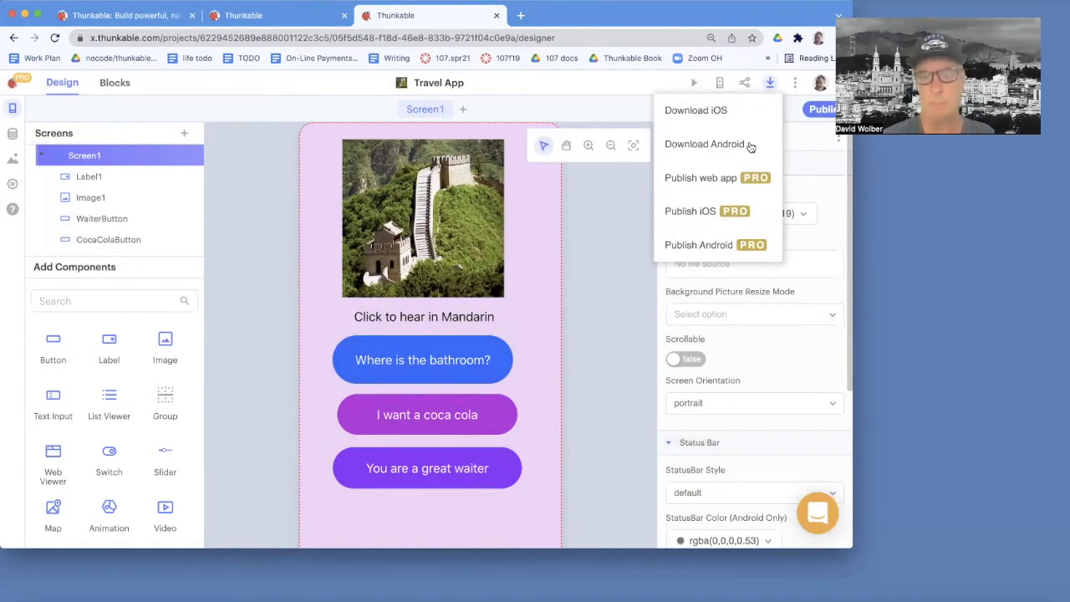
pyautogui.moveTo(702, 210)
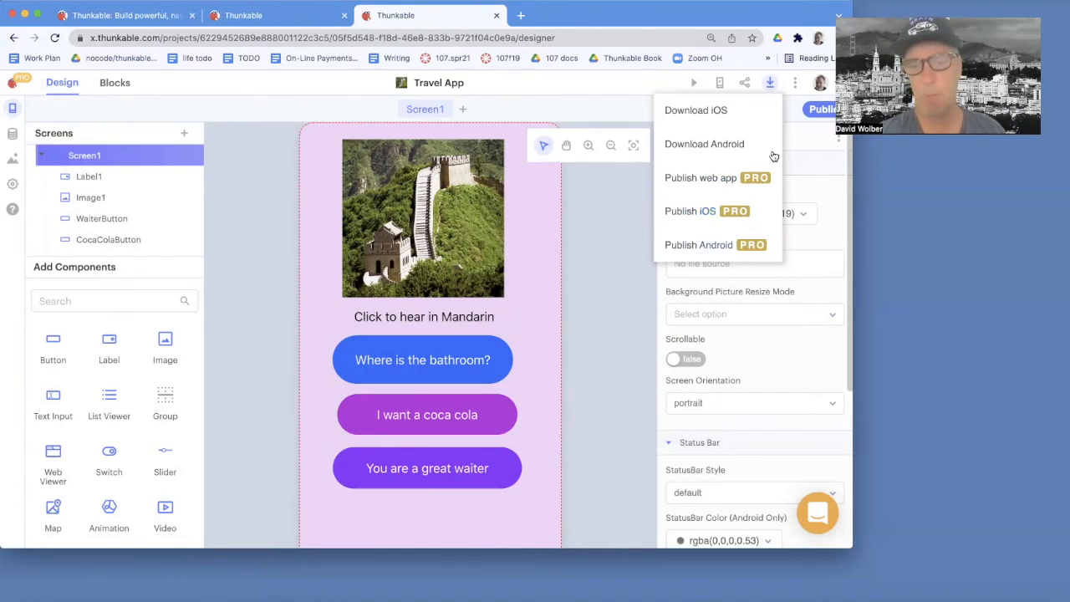
pyautogui.moveTo(757, 238)
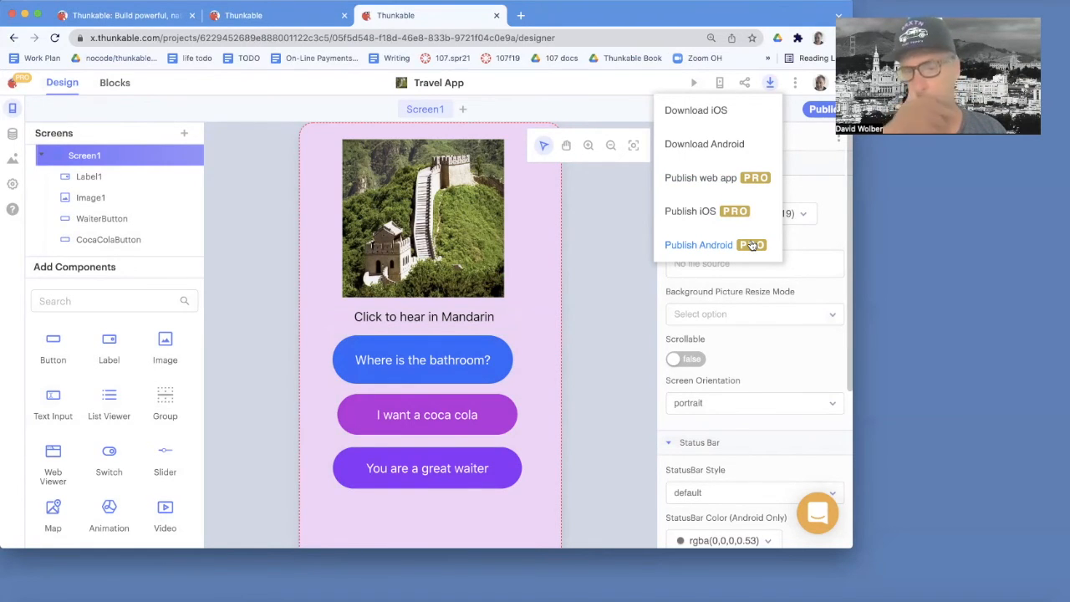
pyautogui.moveTo(710, 117)
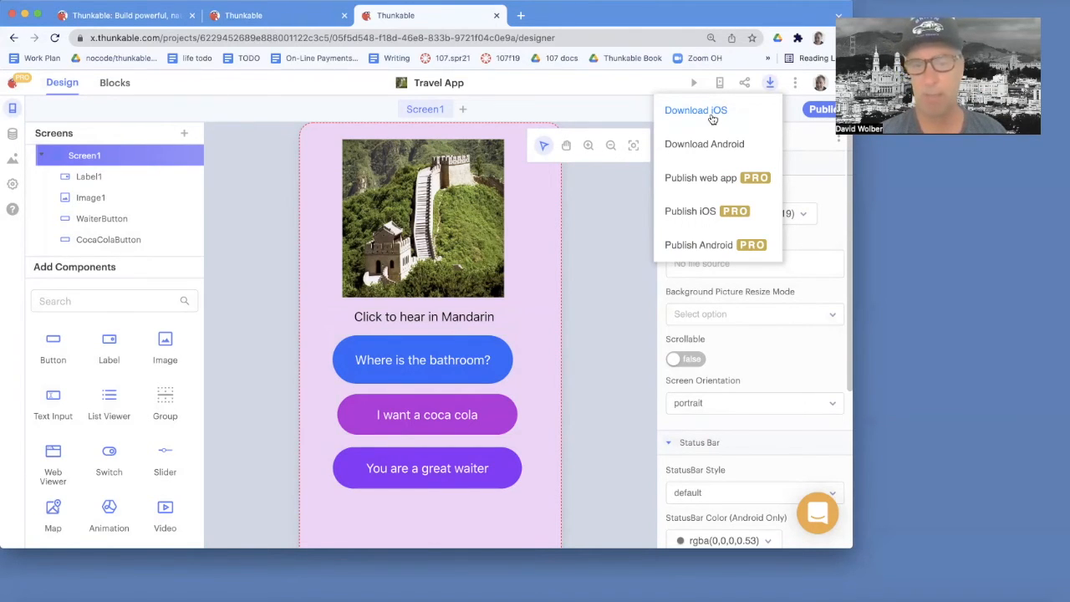
# Choose Download iOS, dismissing the Download and Publish menu
pyautogui.click(695, 109)
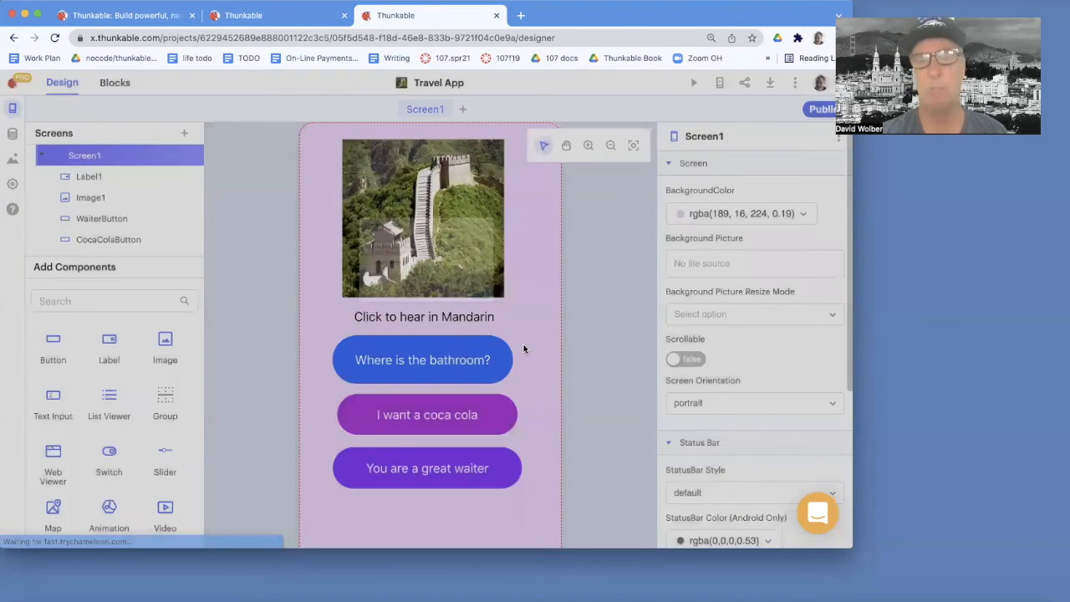
pyautogui.moveTo(693, 82)
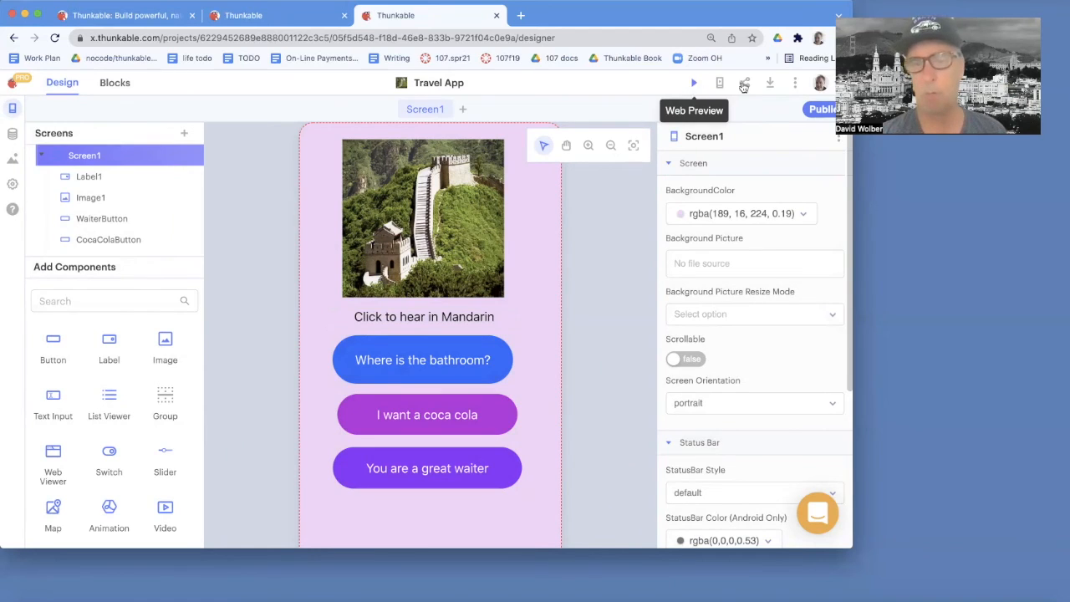
# Reopen the Download and Publish menu to review its publishing choices
pyautogui.click(769, 83)
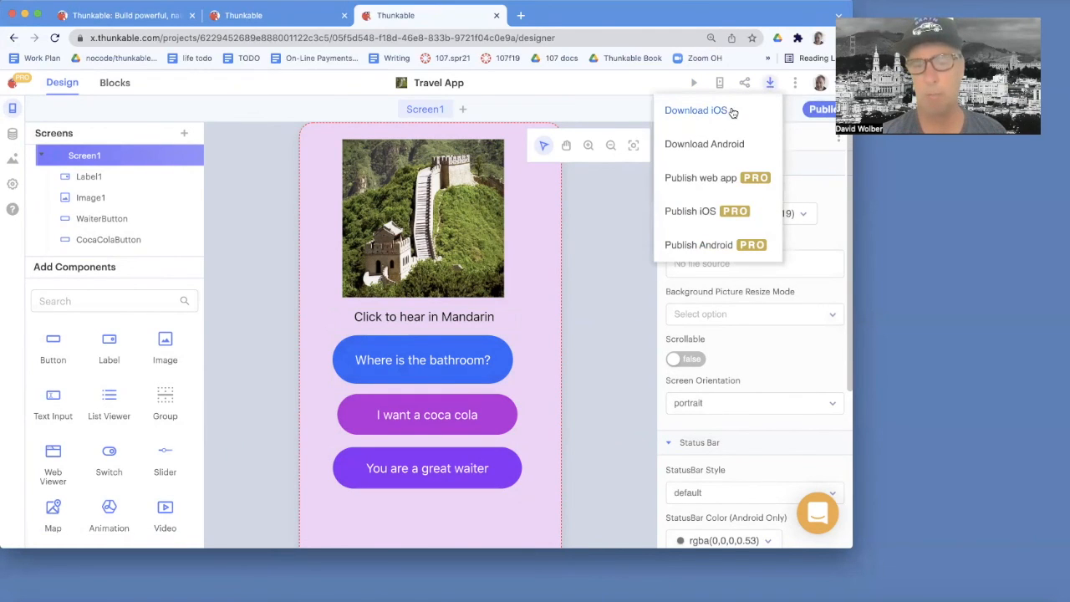
pyautogui.moveTo(711, 211)
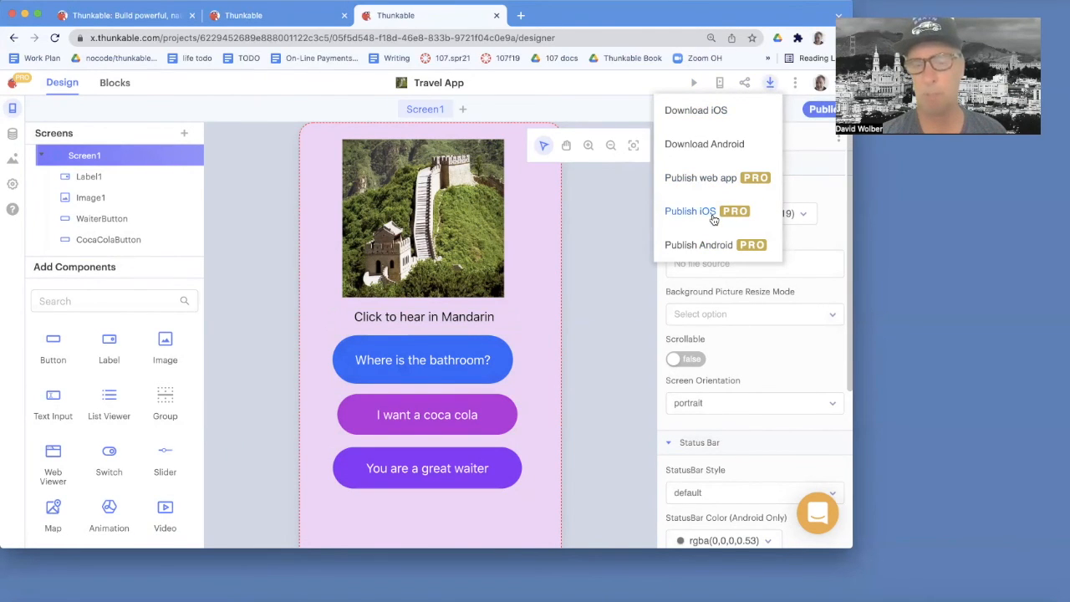
pyautogui.moveTo(712, 178)
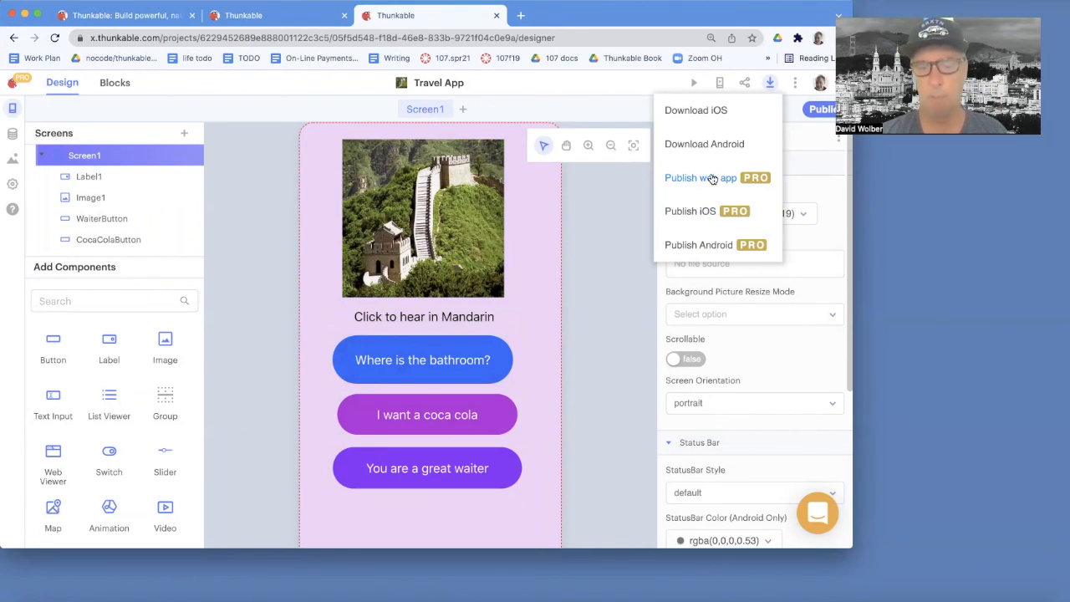
pyautogui.moveTo(710, 229)
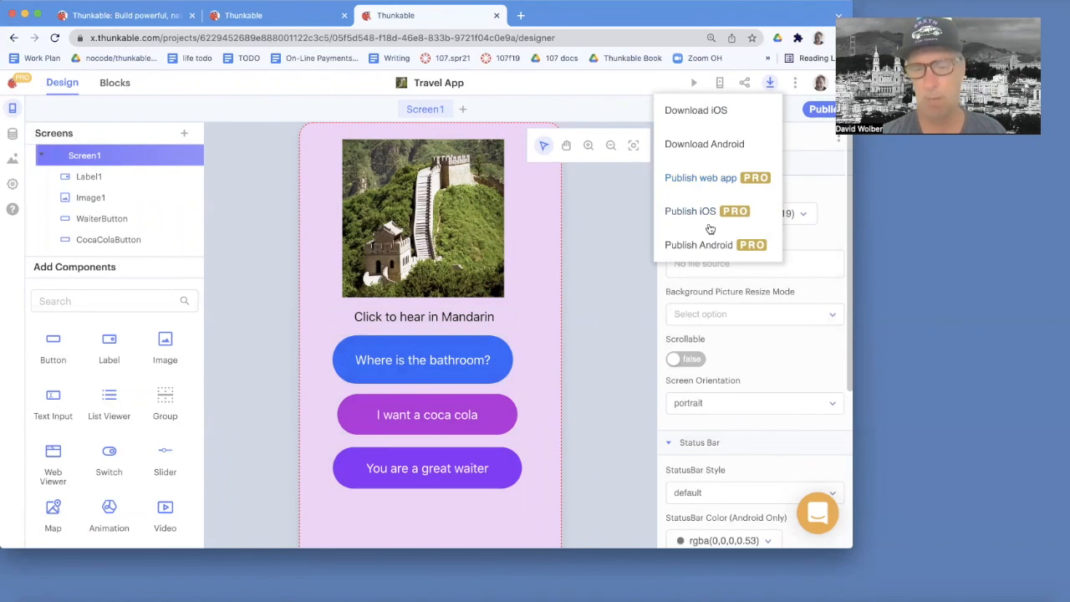
pyautogui.moveTo(721, 226)
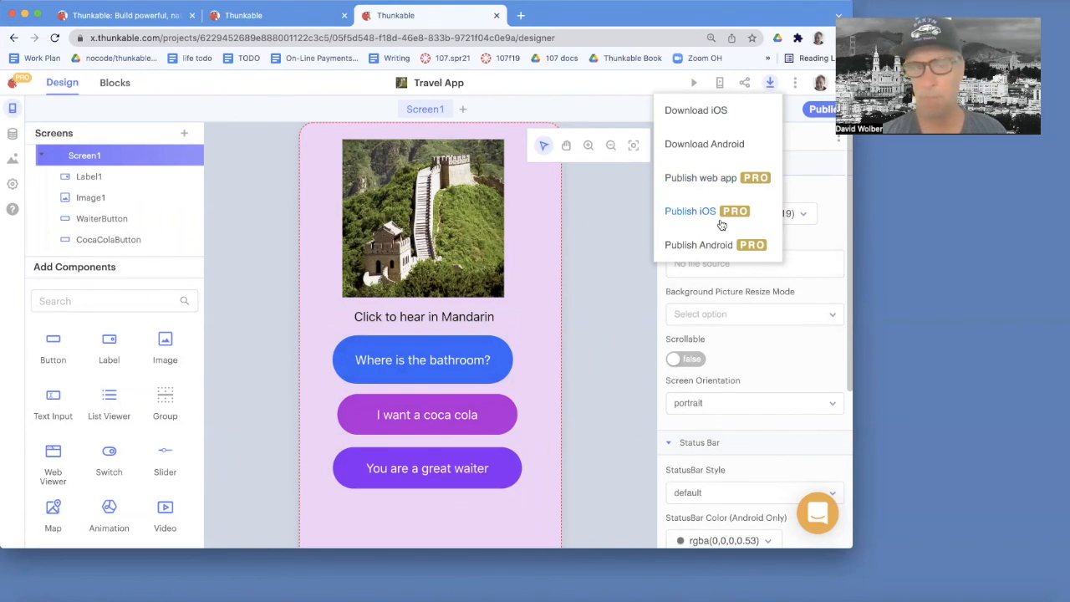